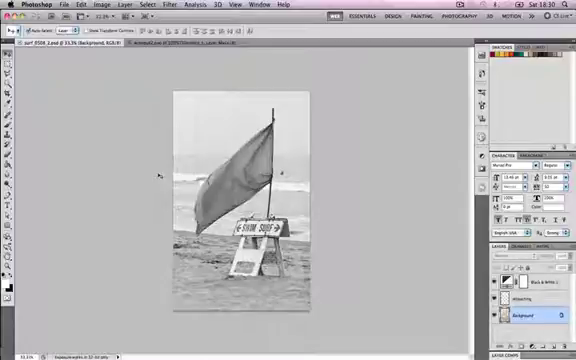
pyautogui.moveTo(349, 303)
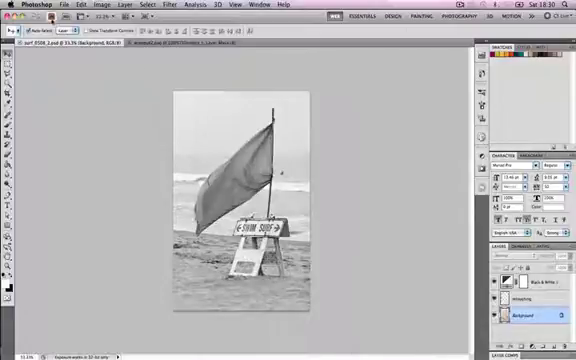
# Bring up Bridge from the application bar to find and open board.jpg.
pyautogui.click(100, 8)
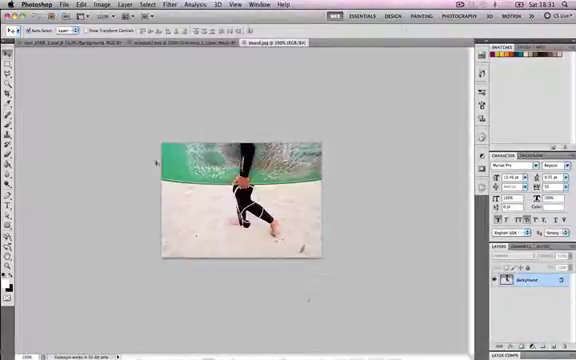
pyautogui.moveTo(178, 72)
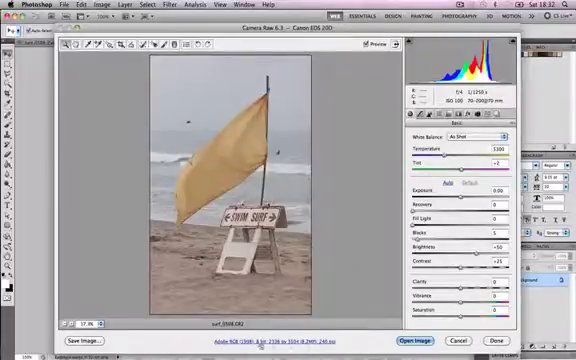
# Open the sRGB, 8-bit workflow options link for surf_0508.CR2 in Camera Raw.
pyautogui.click(258, 343)
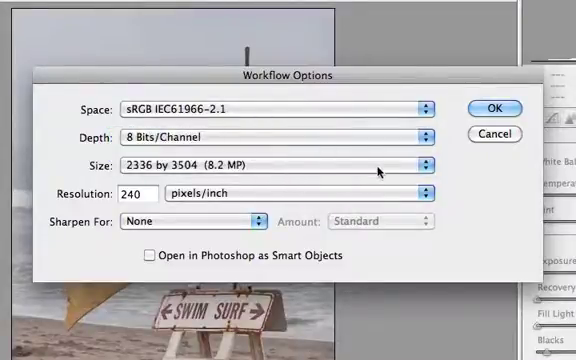
# Set workflow output to 1024 by 1536 pixels with Screen sharpening.
pyautogui.click(425, 163)
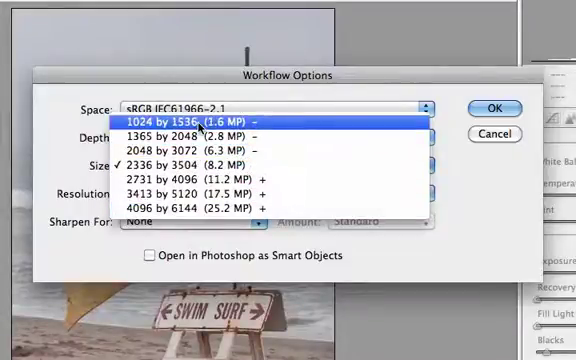
pyautogui.click(200, 120)
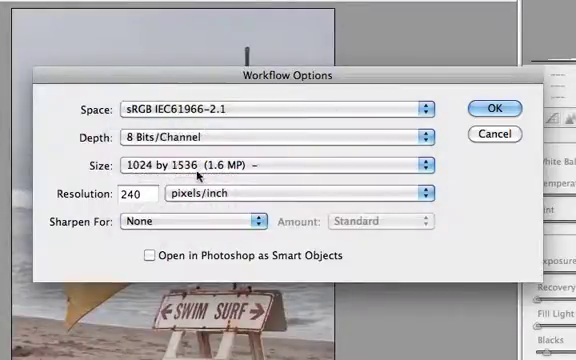
pyautogui.moveTo(205, 222)
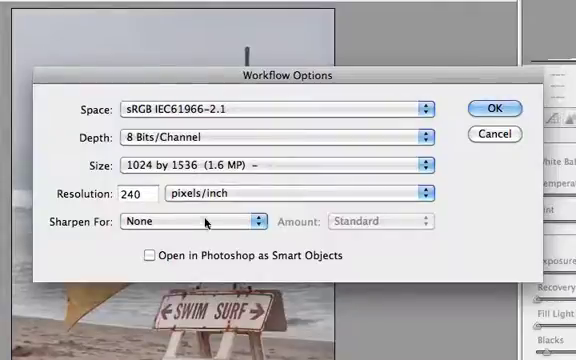
pyautogui.click(190, 216)
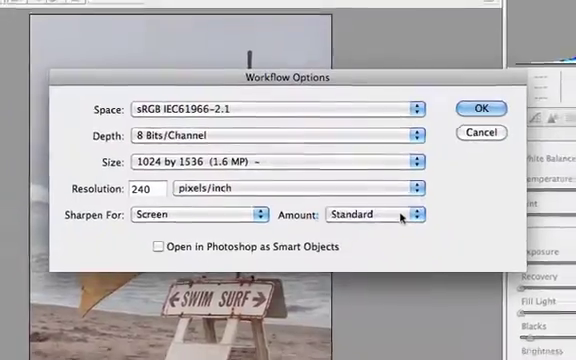
pyautogui.click(496, 108)
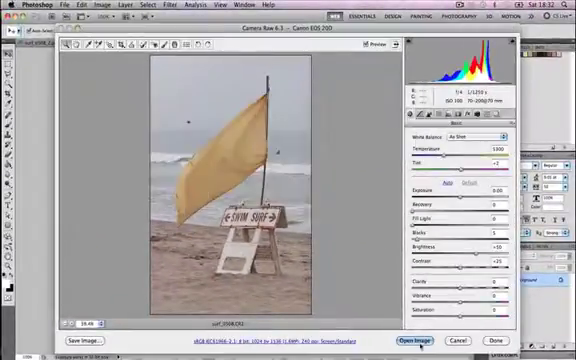
# Open the converted flag photo in Photoshop and add an empty layer.
pyautogui.click(416, 339)
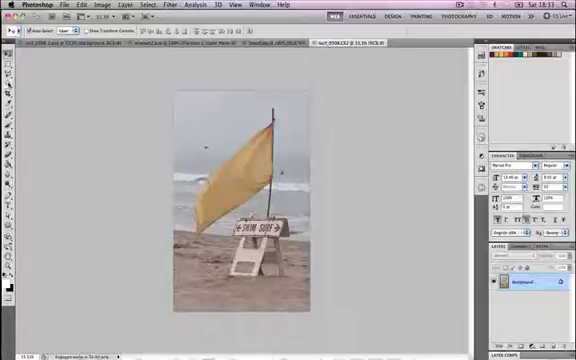
pyautogui.moveTo(10, 90)
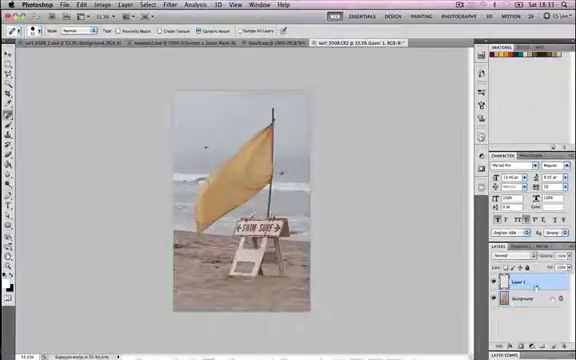
pyautogui.click(520, 287)
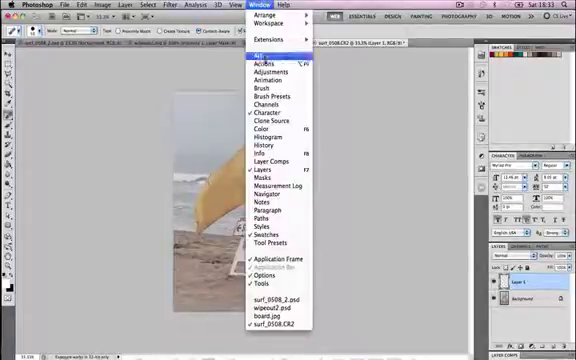
# Show the Adjustments panel to add a Black & White adjustment layer.
pyautogui.click(266, 64)
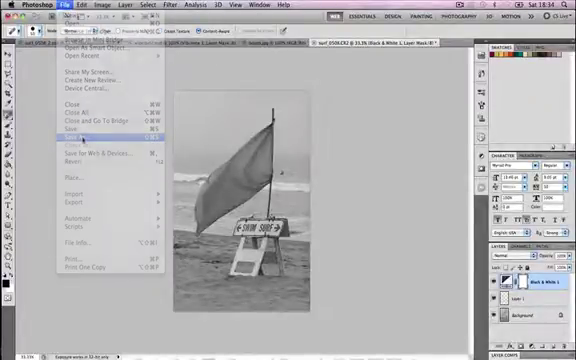
# Save as surf_0508.psd in a new Desktop folder named sourceFiles.
pyautogui.click(68, 142)
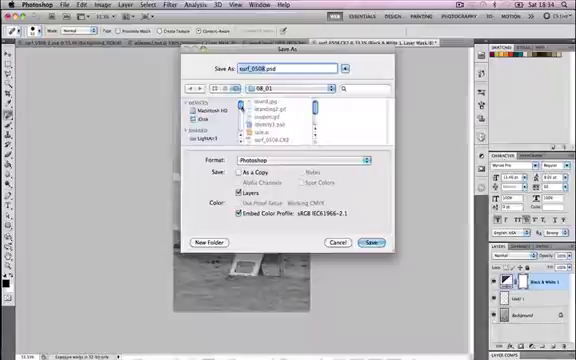
pyautogui.click(198, 118)
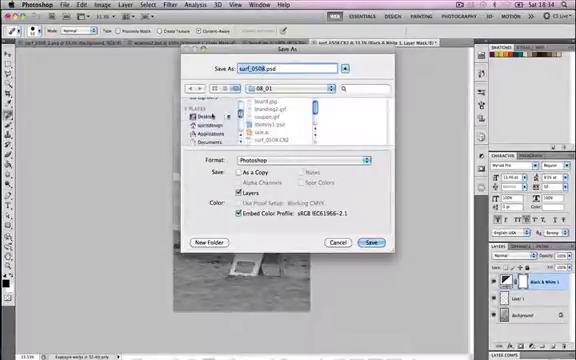
pyautogui.click(205, 243)
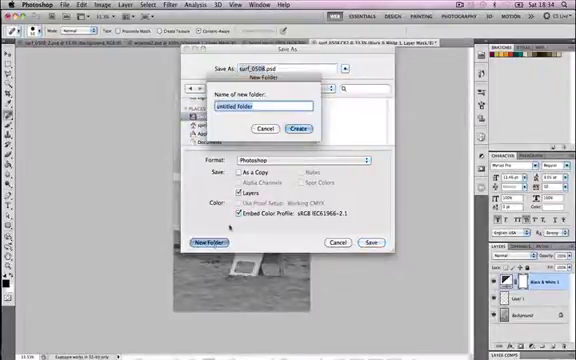
pyautogui.write('sourceFiles')
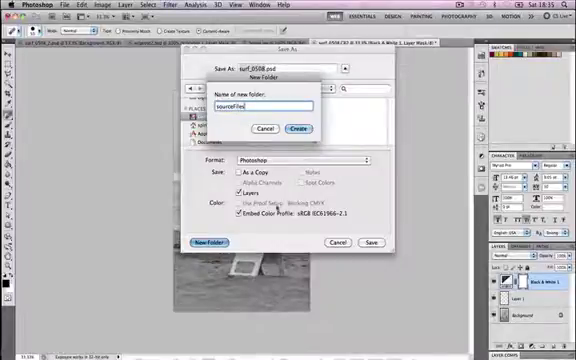
pyautogui.click(297, 128)
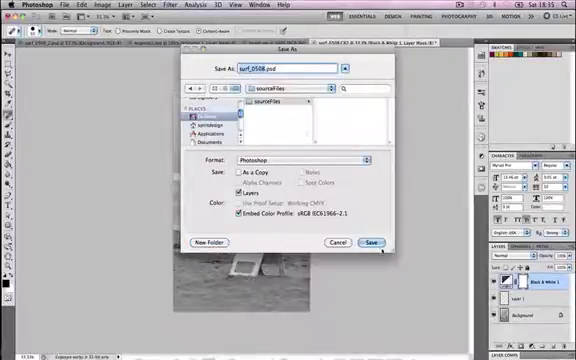
pyautogui.click(377, 242)
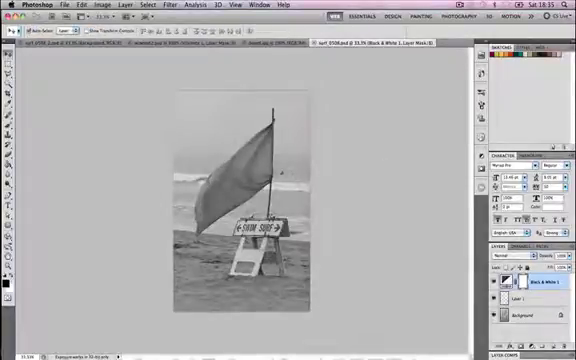
pyautogui.moveTo(369, 138)
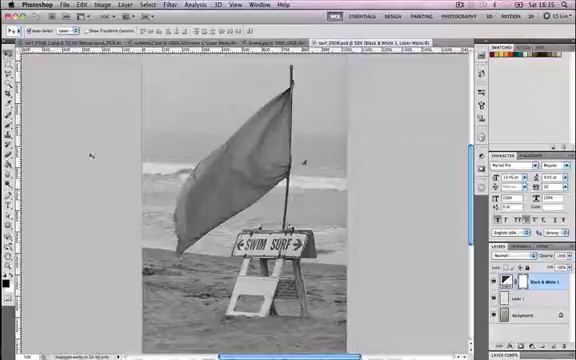
# Bring up the Image menu after inspecting the grayscale photo.
pyautogui.click(90, 4)
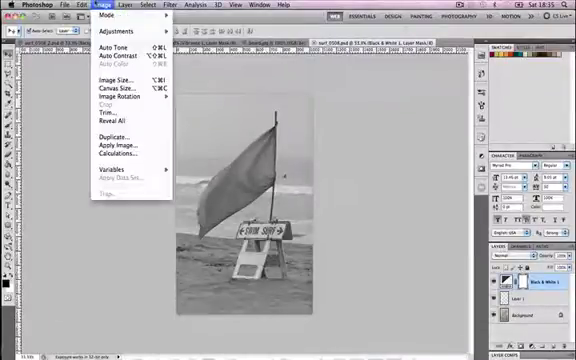
# Bring up the Image Size dialog for surf_0508.psd.
pyautogui.click(111, 76)
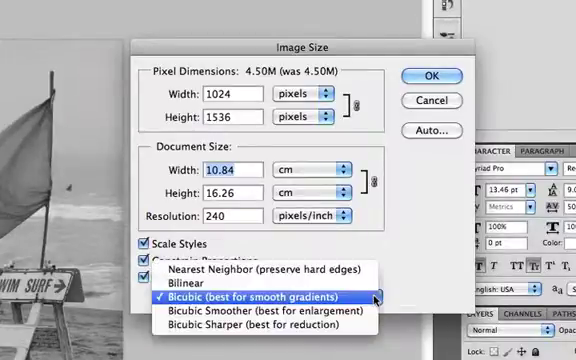
pyautogui.moveTo(258, 326)
pyautogui.write('200')
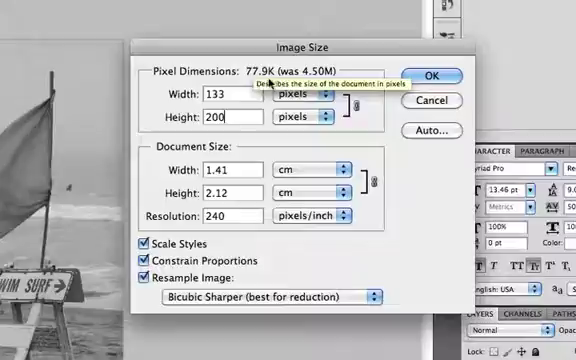
pyautogui.moveTo(240, 90)
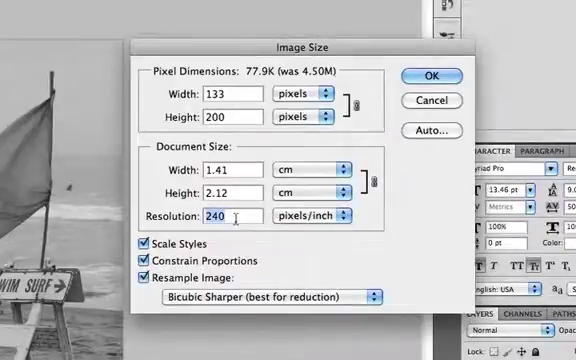
pyautogui.moveTo(235, 217)
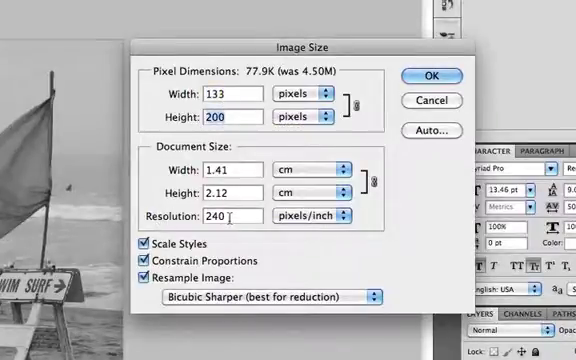
pyautogui.moveTo(222, 215)
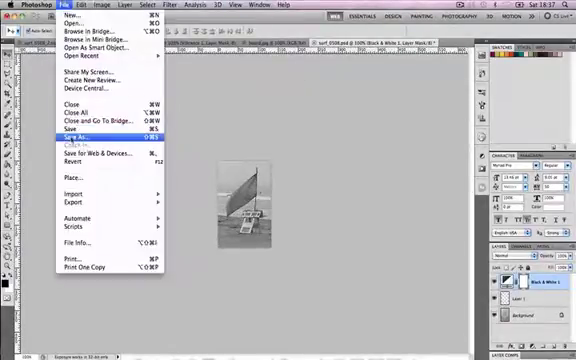
# Save the resized photo as PSD in a new resizedForWeb folder, accepting compatibility.
pyautogui.click(75, 133)
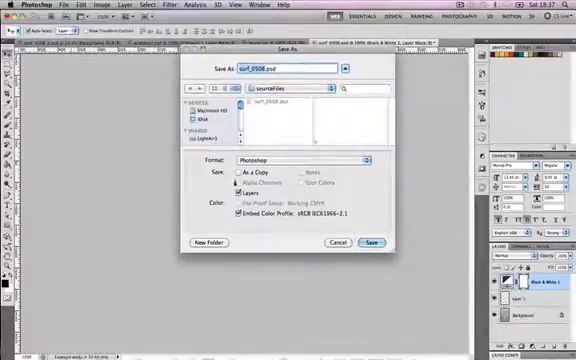
pyautogui.click(203, 243)
pyautogui.write('resizedForWeb')
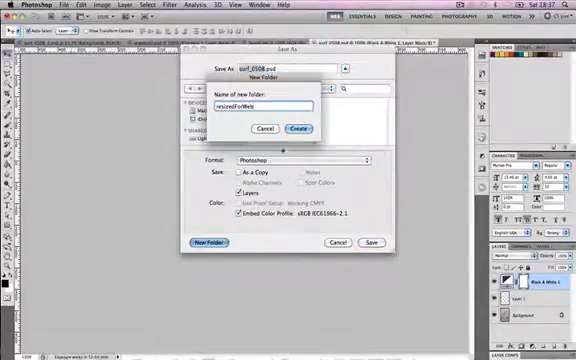
pyautogui.click(296, 128)
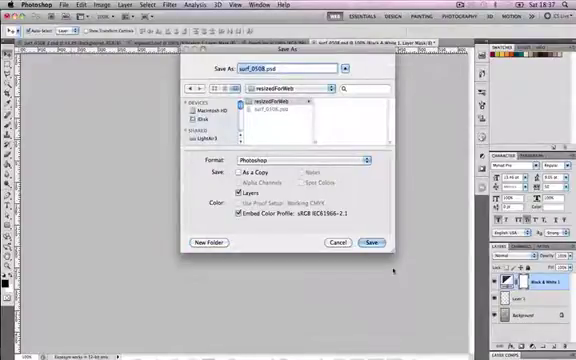
pyautogui.click(374, 243)
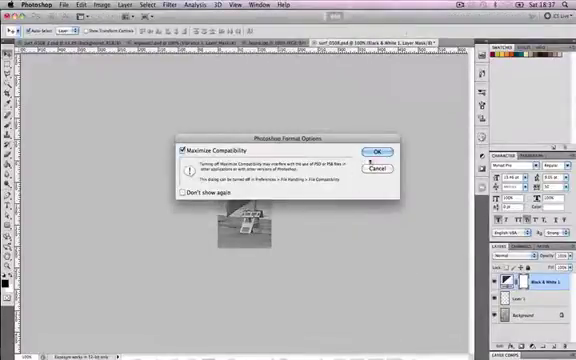
pyautogui.click(374, 152)
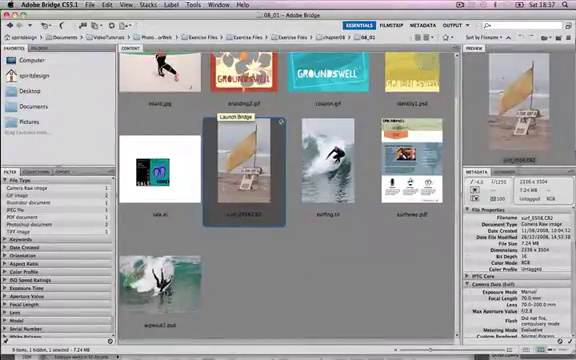
# Open wipeout2.psd from Bridge's Content panel into Photoshop.
pyautogui.doubleClick(244, 160)
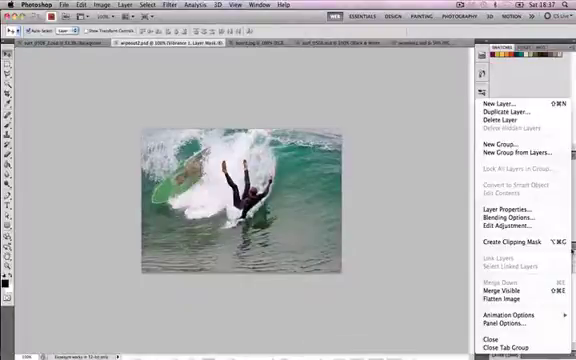
pyautogui.moveTo(512, 292)
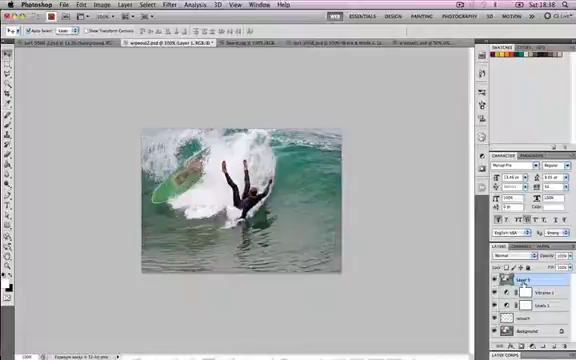
# Convert the merged top layer into a smart object using Convert for Smart Filters.
pyautogui.click(164, 4)
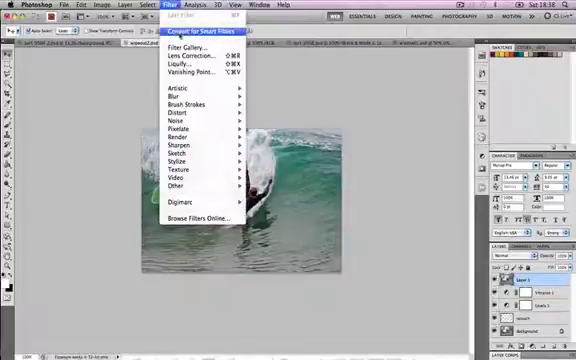
pyautogui.click(202, 35)
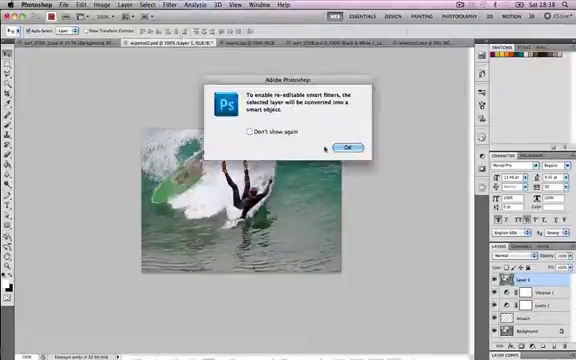
pyautogui.click(346, 148)
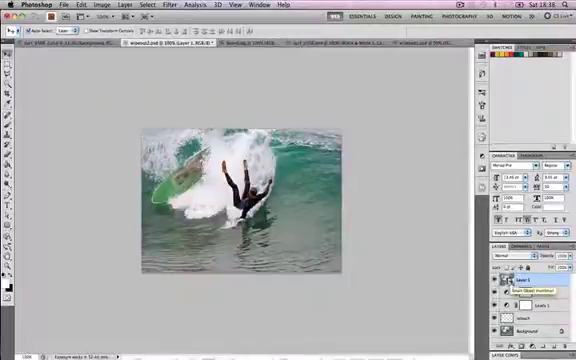
# Open the Smart Sharpen filter dialog from Filter > Sharpen for the smart-object layer.
pyautogui.click(167, 4)
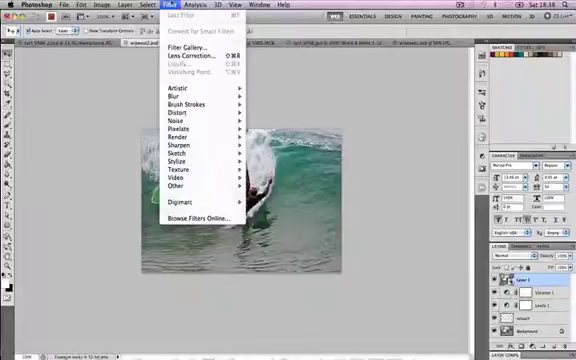
pyautogui.moveTo(178, 148)
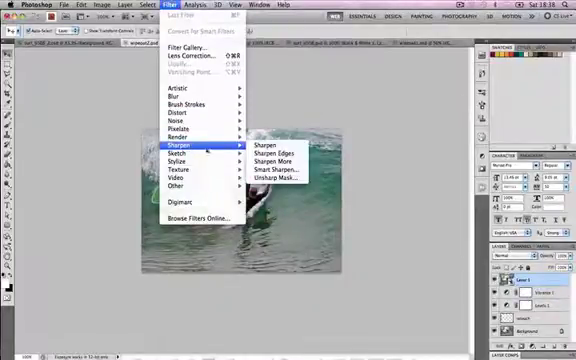
pyautogui.moveTo(278, 174)
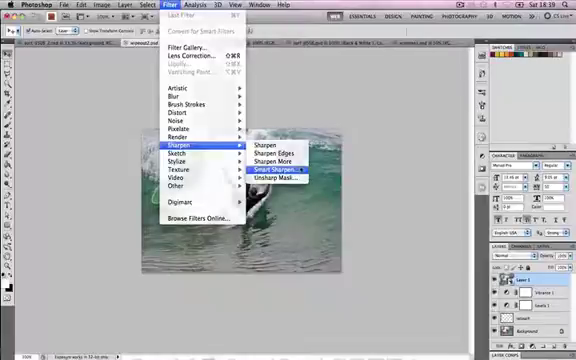
pyautogui.click(293, 178)
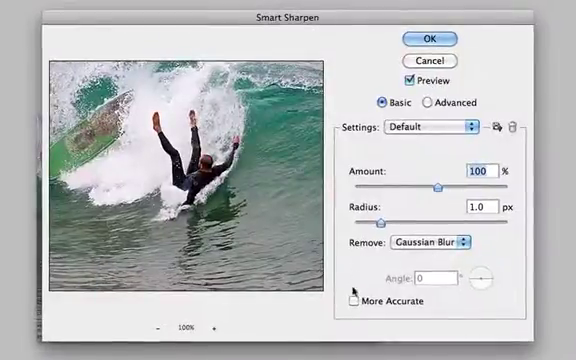
# Enable more accurate sharpening, push Amount to 500% and increase the Radius.
pyautogui.click(353, 301)
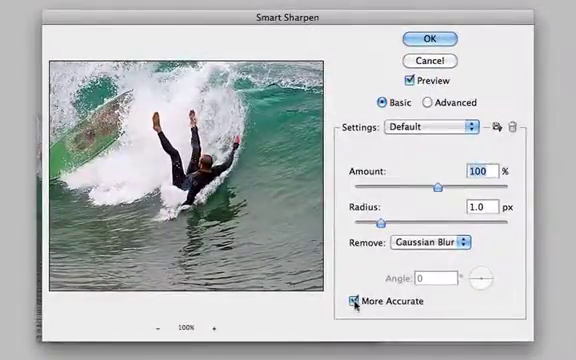
pyautogui.click(356, 301)
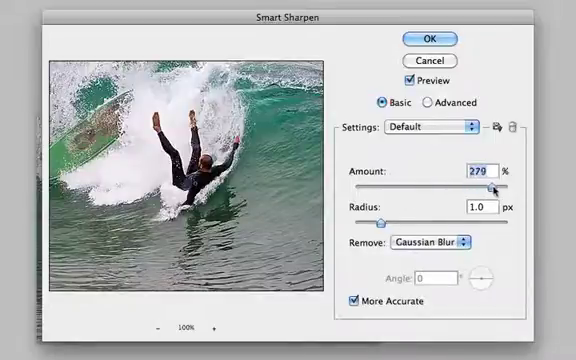
pyautogui.moveTo(490, 188); pyautogui.dragTo(510, 188)
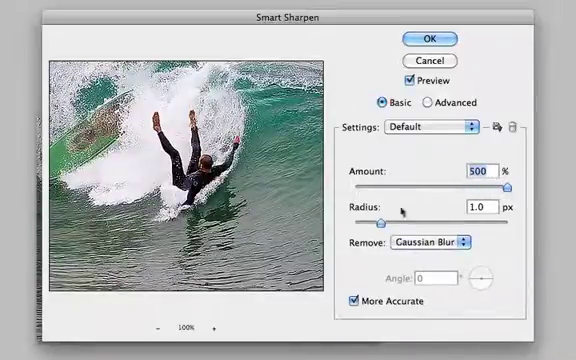
pyautogui.moveTo(387, 216); pyautogui.dragTo(510, 216)
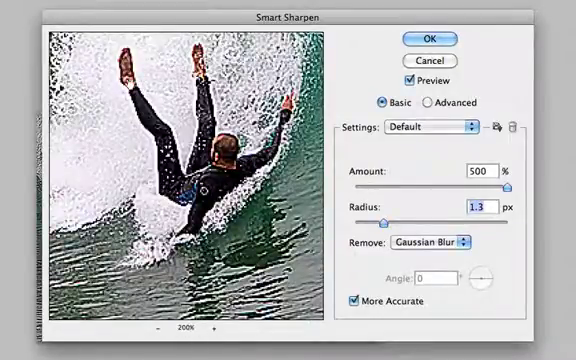
# Set the preview to 100% and lower Amount through about 93% to 49%.
pyautogui.click(155, 330)
pyautogui.write('1')
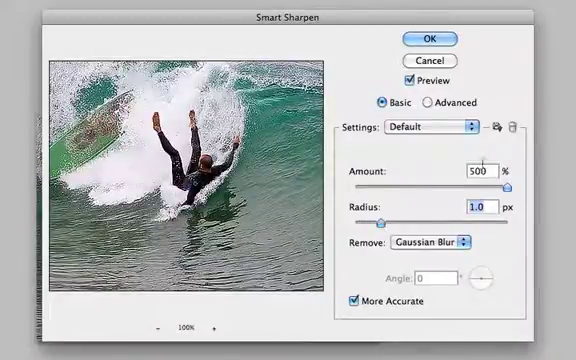
pyautogui.moveTo(508, 185); pyautogui.dragTo(465, 185)
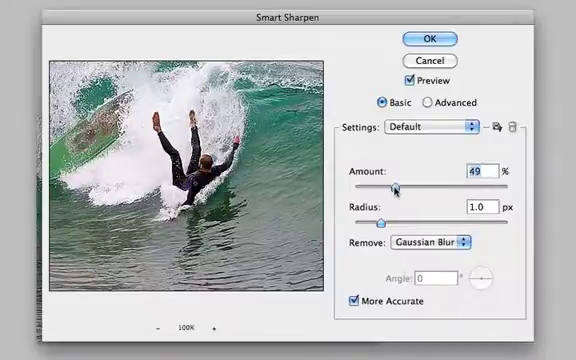
pyautogui.moveTo(397, 185); pyautogui.dragTo(390, 185)
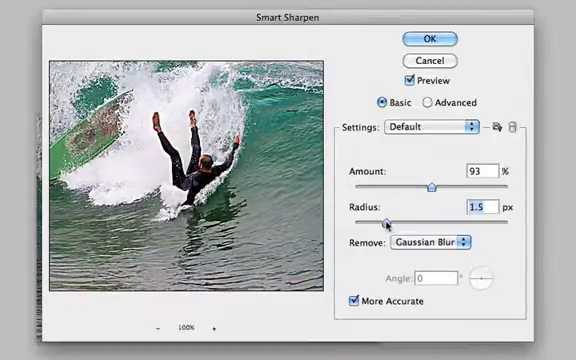
pyautogui.moveTo(432, 185)
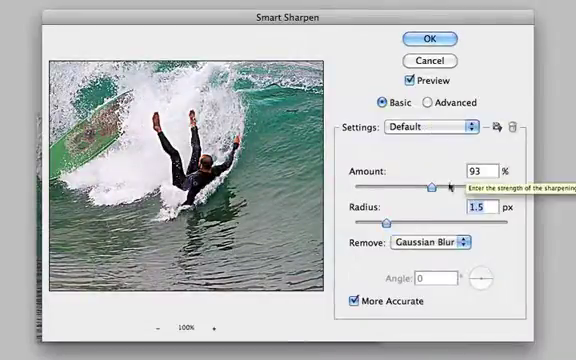
pyautogui.moveTo(432, 185); pyautogui.dragTo(402, 187)
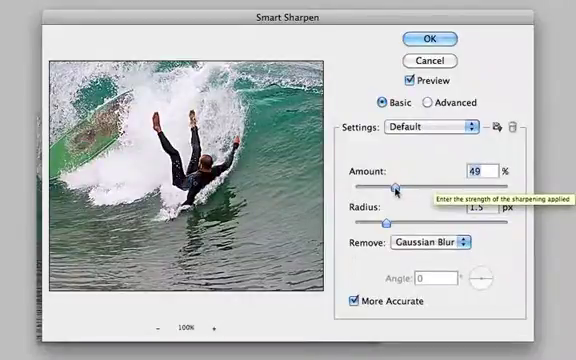
# In Advanced mode, fade sharpening in shadows and highlights and widen the highlight fade.
pyautogui.click(431, 102)
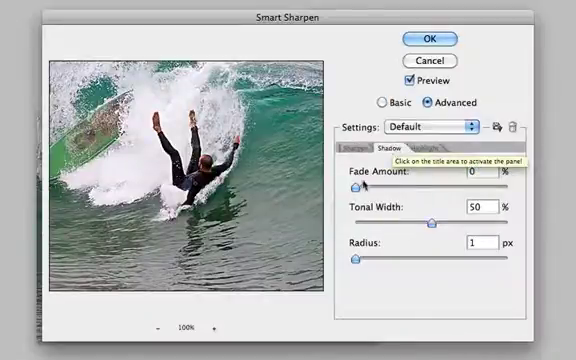
pyautogui.moveTo(352, 188); pyautogui.dragTo(435, 188)
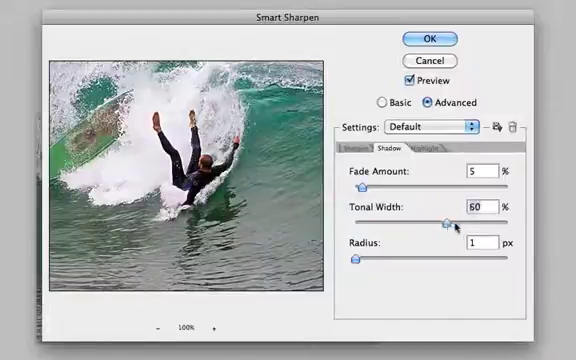
pyautogui.moveTo(356, 260); pyautogui.dragTo(378, 260)
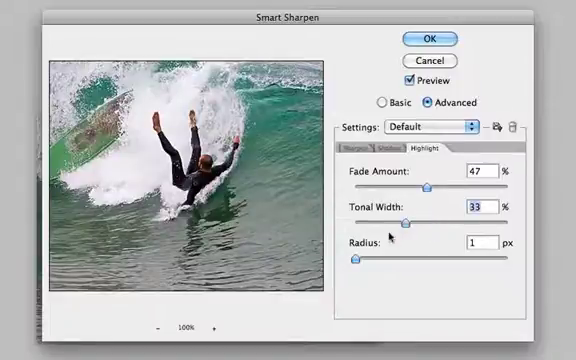
pyautogui.moveTo(360, 262); pyautogui.dragTo(422, 262)
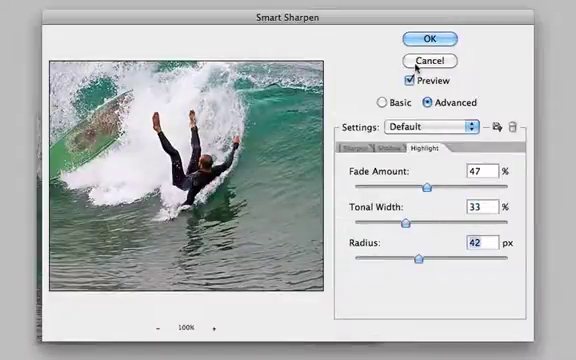
# Back in Basic mode, raise the sharpening Amount through 75% to 100%.
pyautogui.click(385, 102)
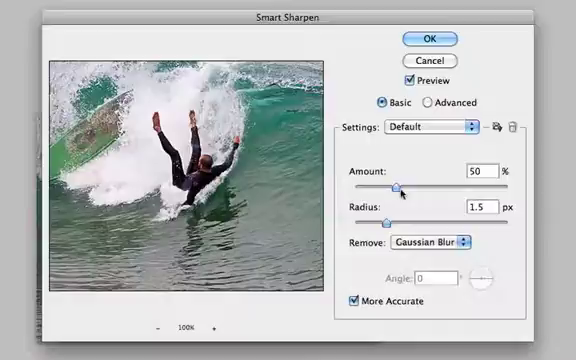
pyautogui.moveTo(402, 184); pyautogui.dragTo(418, 184)
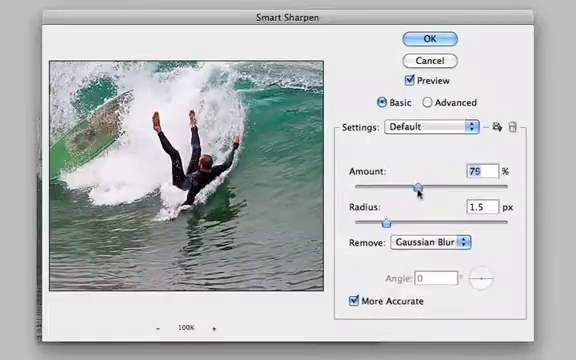
pyautogui.moveTo(416, 188); pyautogui.dragTo(440, 188)
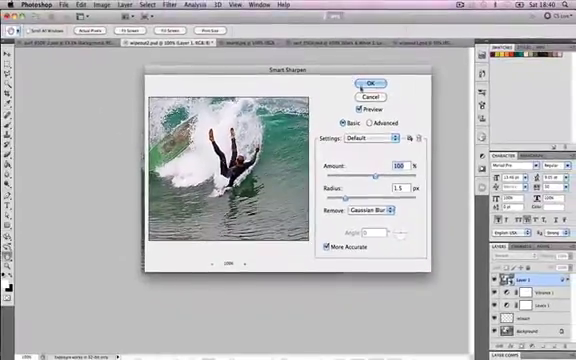
# Apply Smart Sharpen at 100% amount and 1.5 px radius as a smart filter.
pyautogui.click(374, 79)
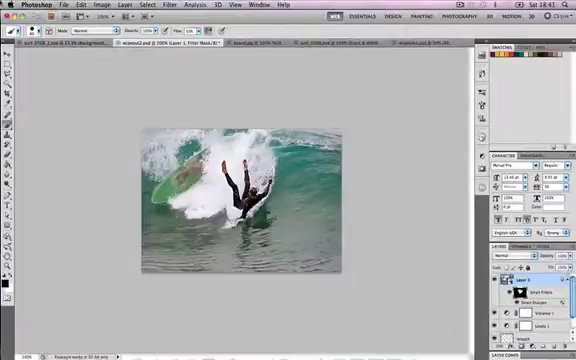
# Save the image as wipeout2.psd in Photoshop format, confirming Maximize Compatibility.
pyautogui.click(64, 5)
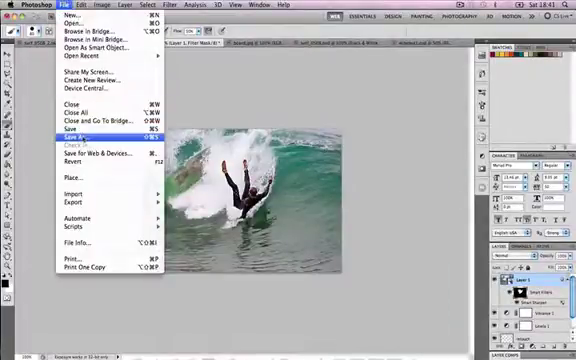
pyautogui.click(70, 133)
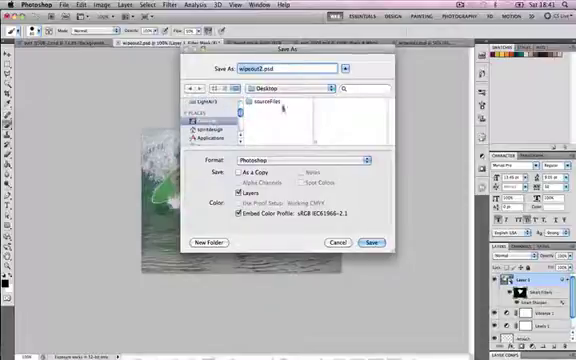
pyautogui.click(377, 242)
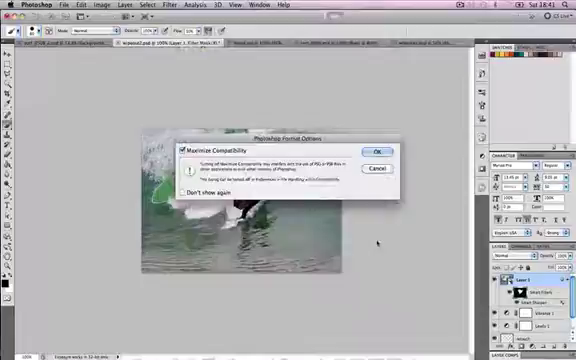
pyautogui.click(374, 153)
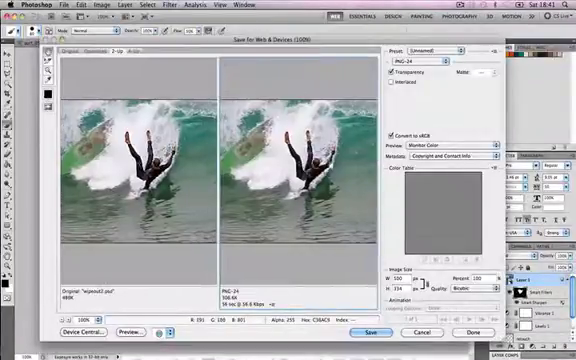
# Switch the web export from PNG-24 to JPEG High and start saving wipeout2.jpg.
pyautogui.click(430, 65)
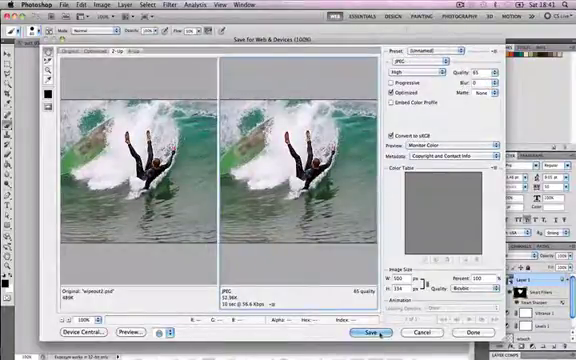
pyautogui.click(372, 332)
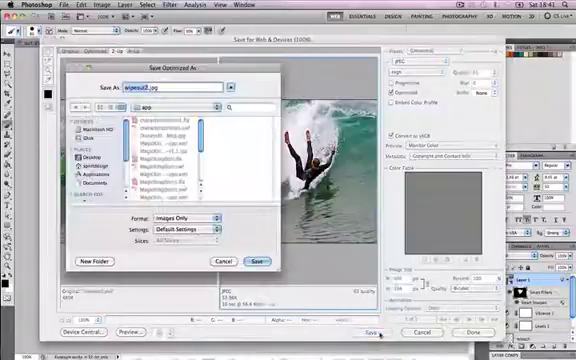